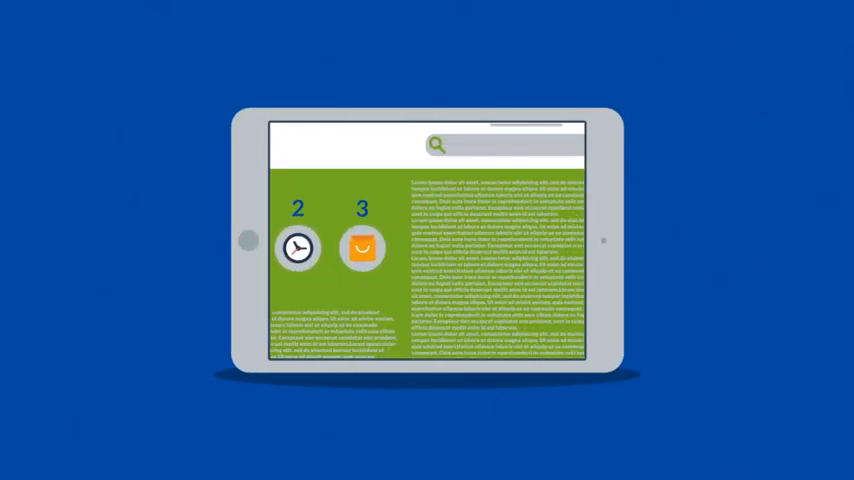
scroll(down, 3)
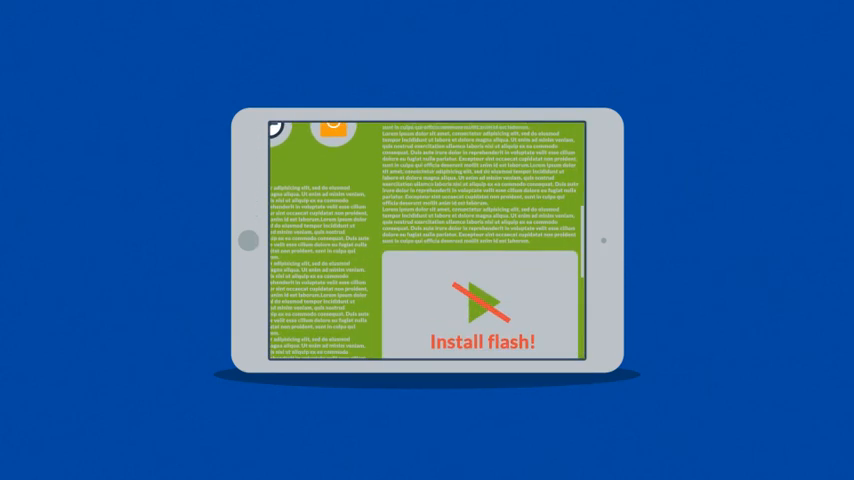